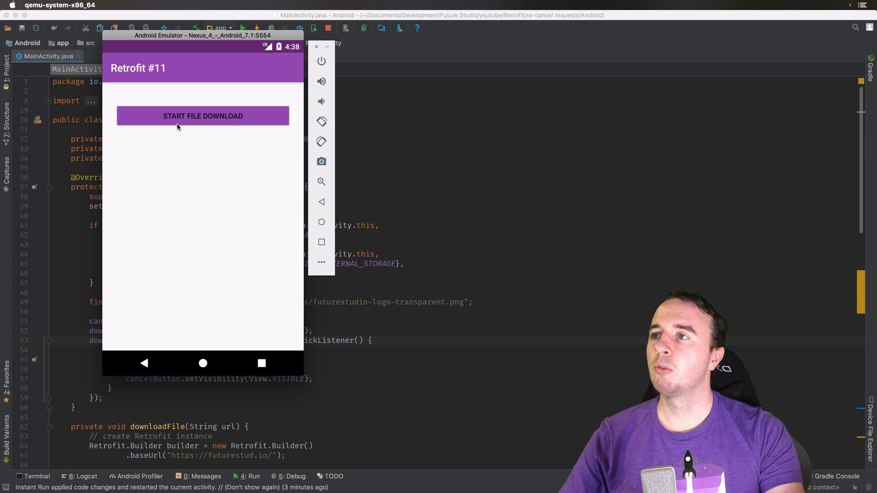
# - Tap START FILE DOWNLOAD twice in the demo app, revealing CANCEL FILE DOWNLOAD, then return to MainActivity
pyautogui.click(202, 116)
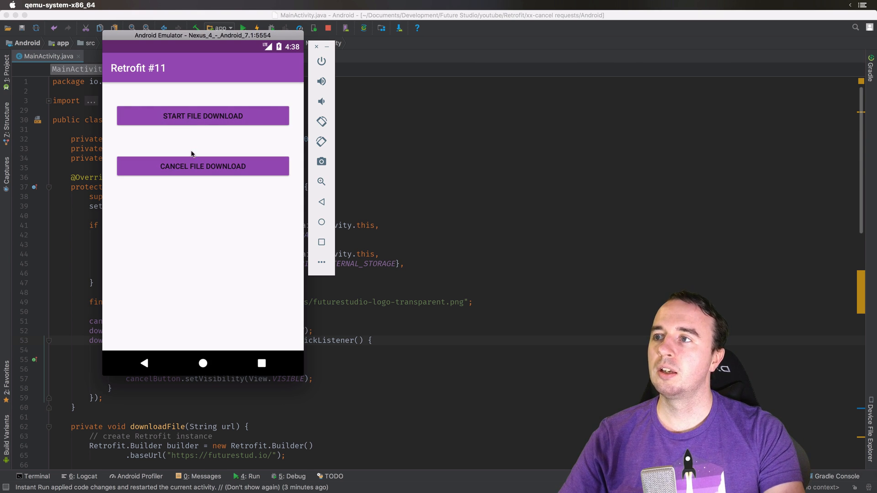
pyautogui.click(203, 115)
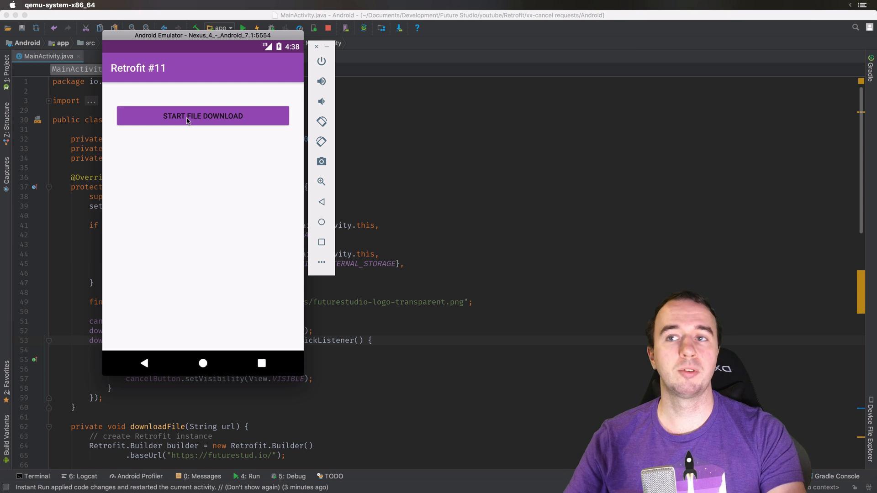
pyautogui.click(202, 115)
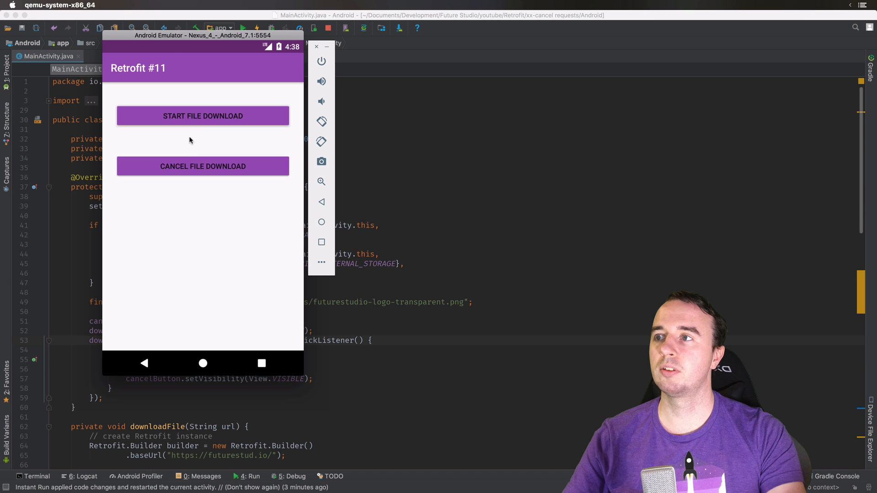
pyautogui.click(202, 116)
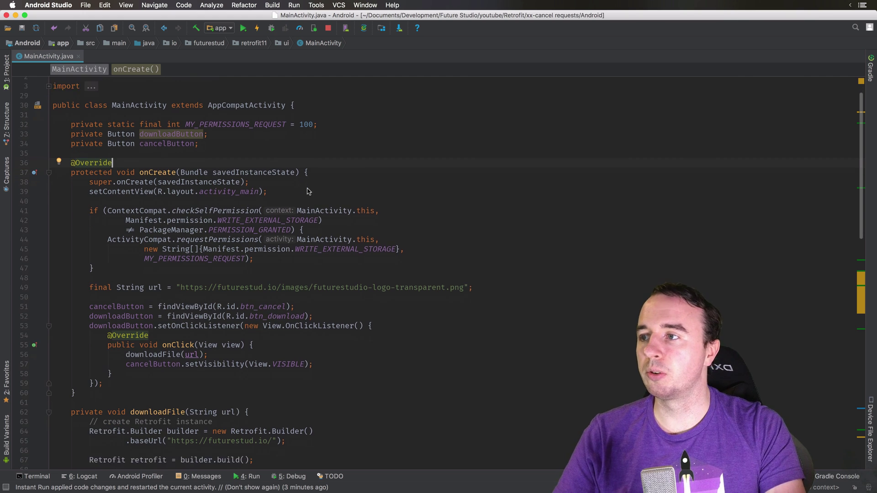
pyautogui.scroll(-3)
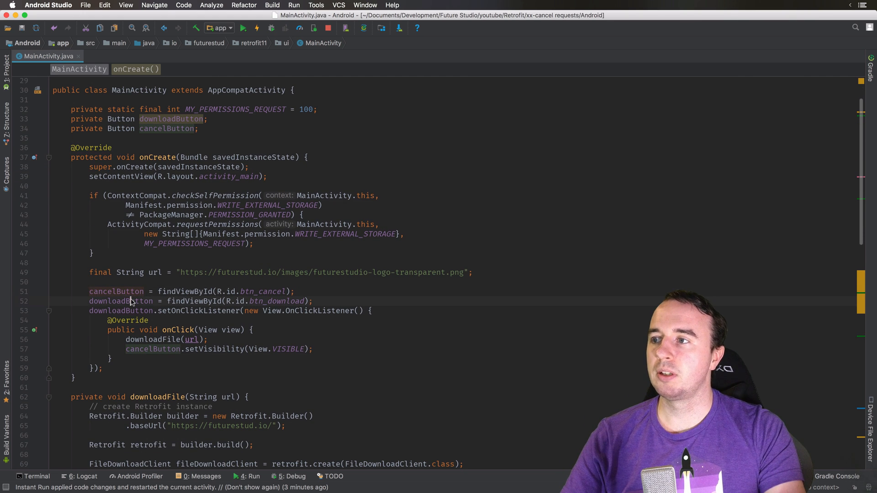
pyautogui.doubleClick(121, 301)
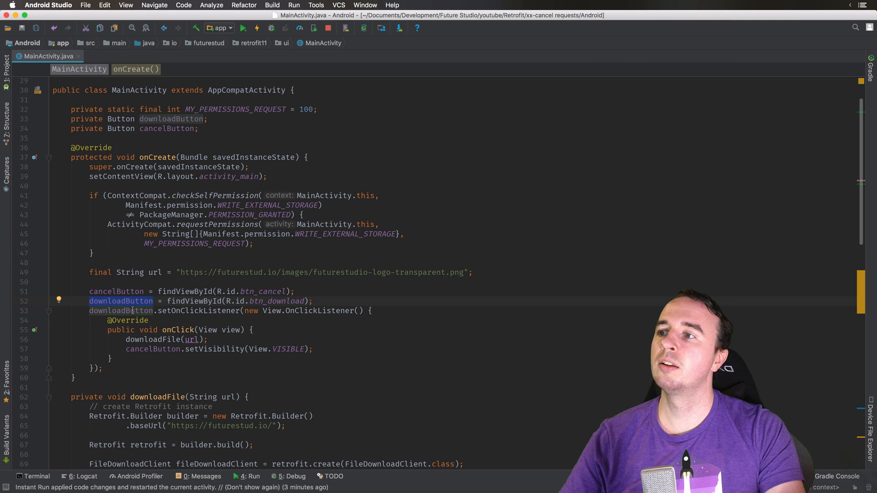
pyautogui.scroll(-3)
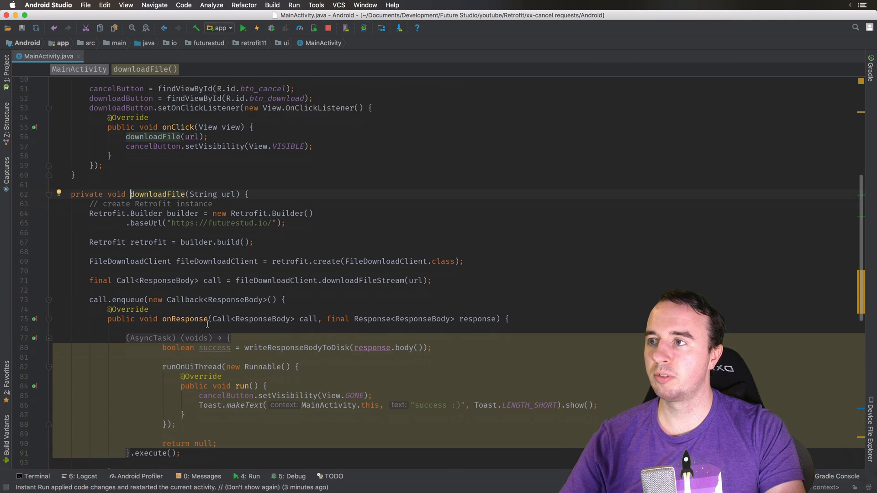
pyautogui.scroll(-3)
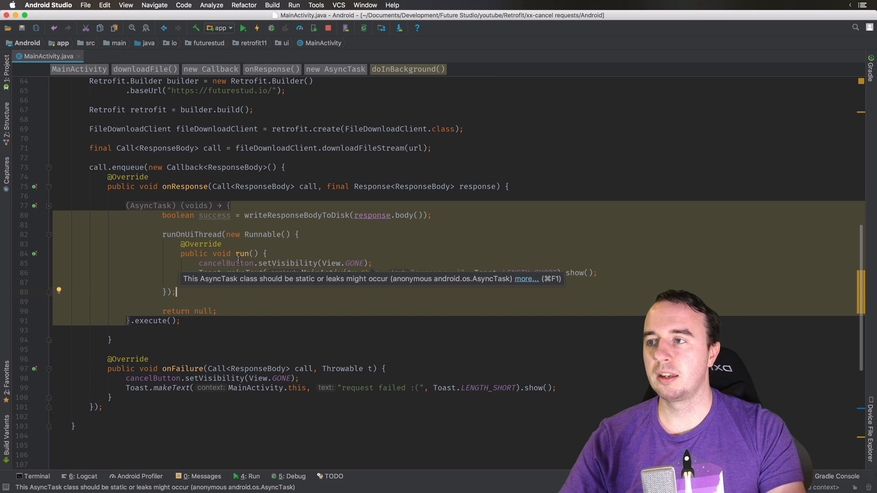
pyautogui.scroll(-3)
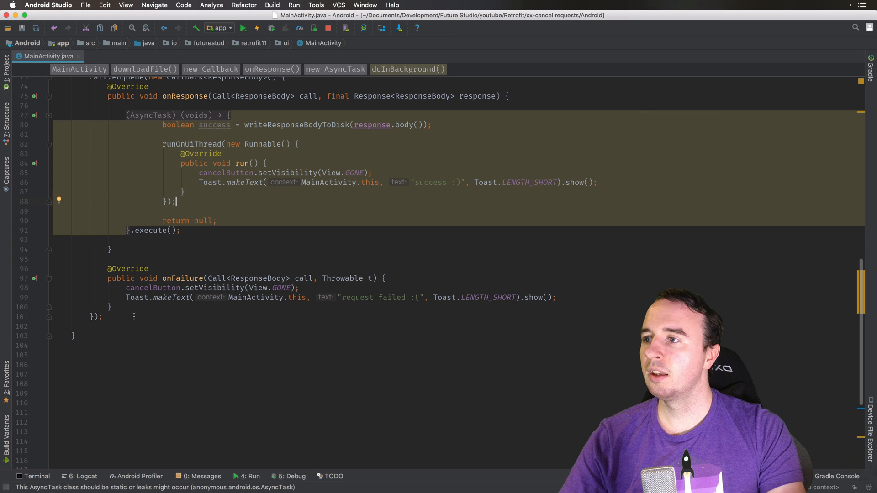
# - Below call.enqueue, add cancelButton.setOnClickListener that toasts "Request cancelled!" and calls call.cancel()
pyautogui.click(90, 336)
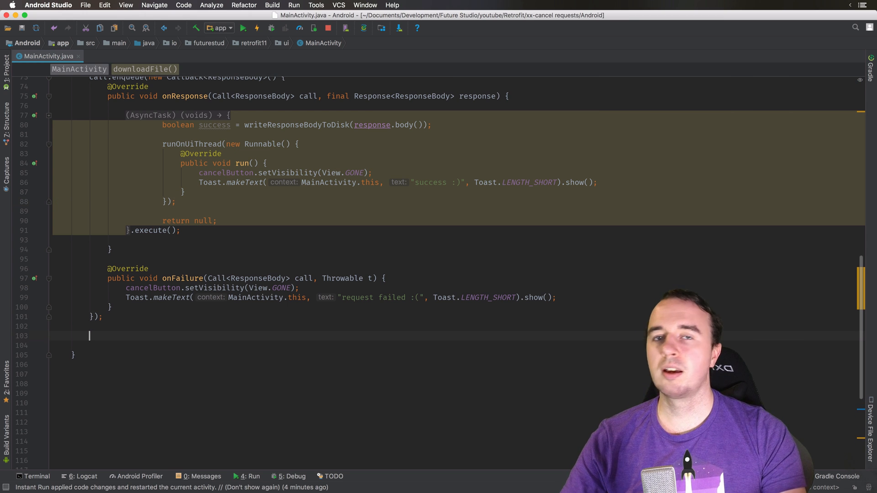
pyautogui.write('c')
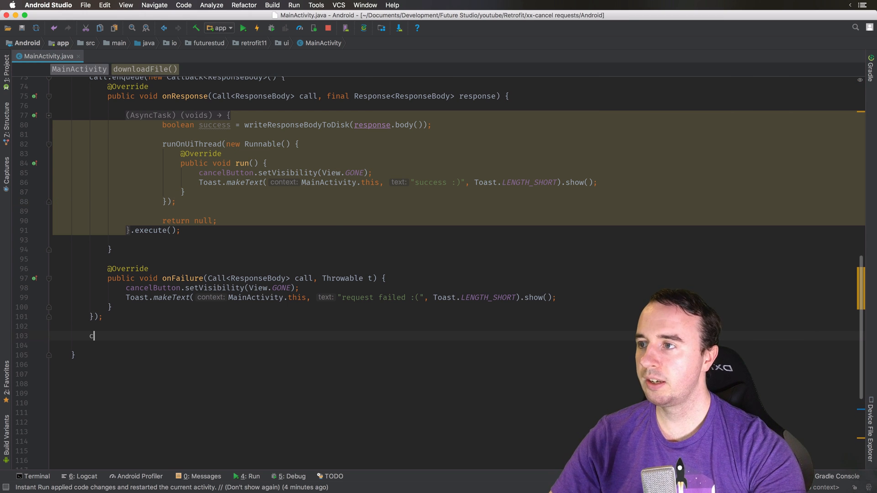
pyautogui.write('ancelButton')
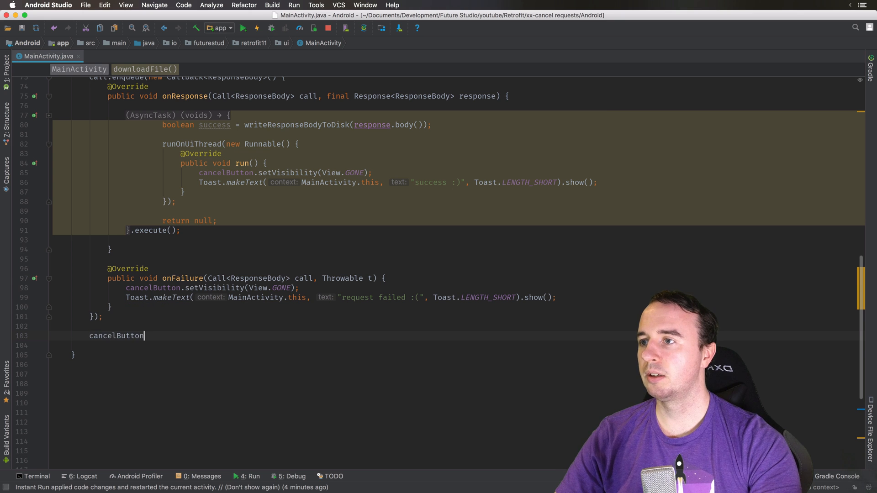
pyautogui.write('.set')
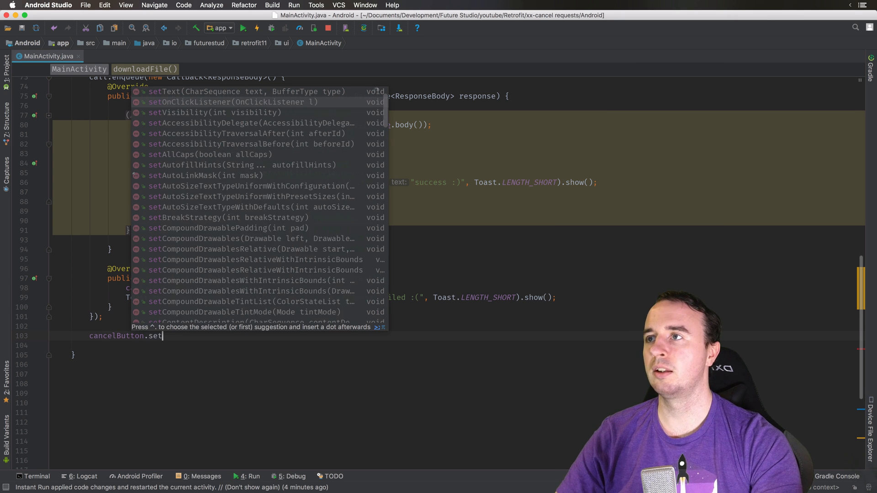
pyautogui.write('On')
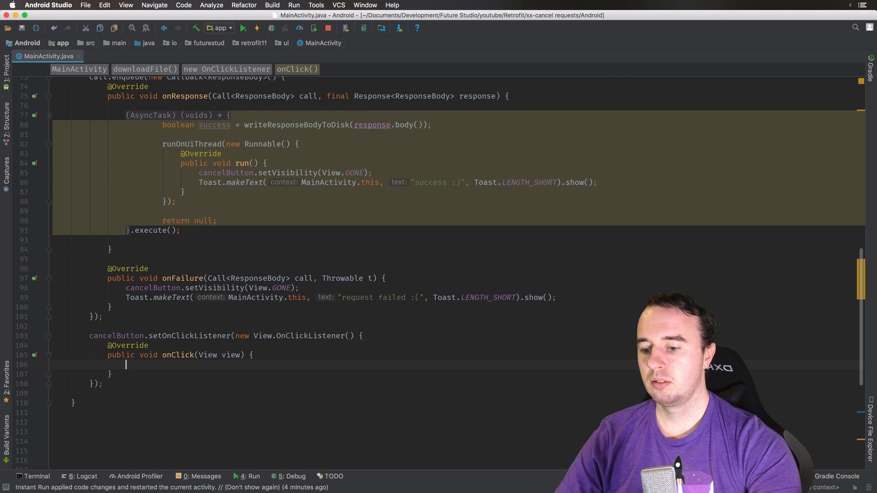
pyautogui.write('toast.makeText(MainActivity.this, "", Toast.LENGTH_SHORT).show();')
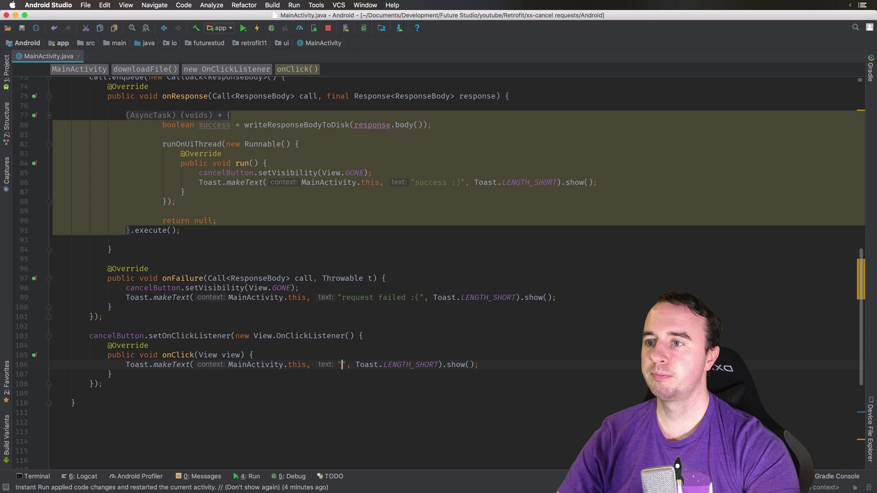
pyautogui.write('Request cancelled!')
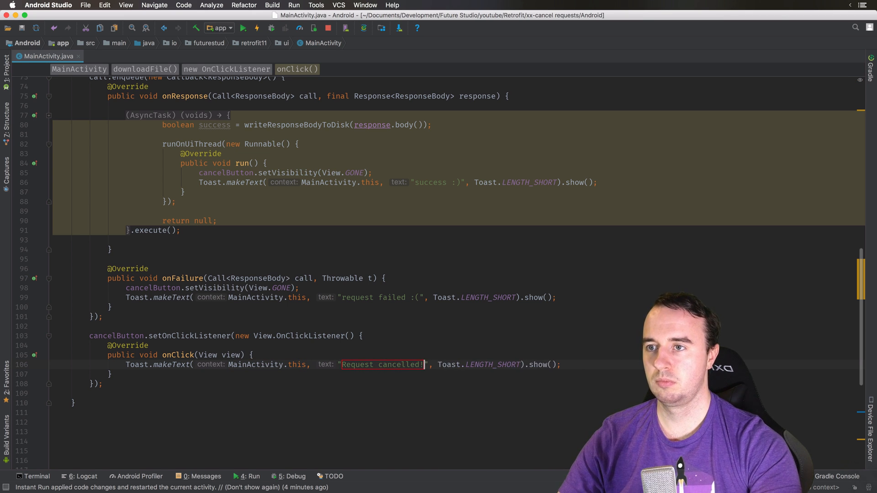
pyautogui.press('return')
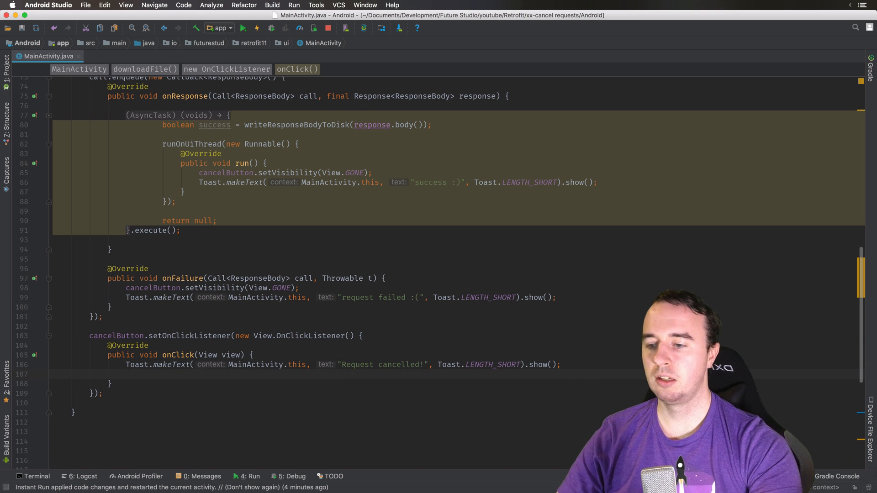
pyautogui.scroll(3)
pyautogui.write('call.cancel();')
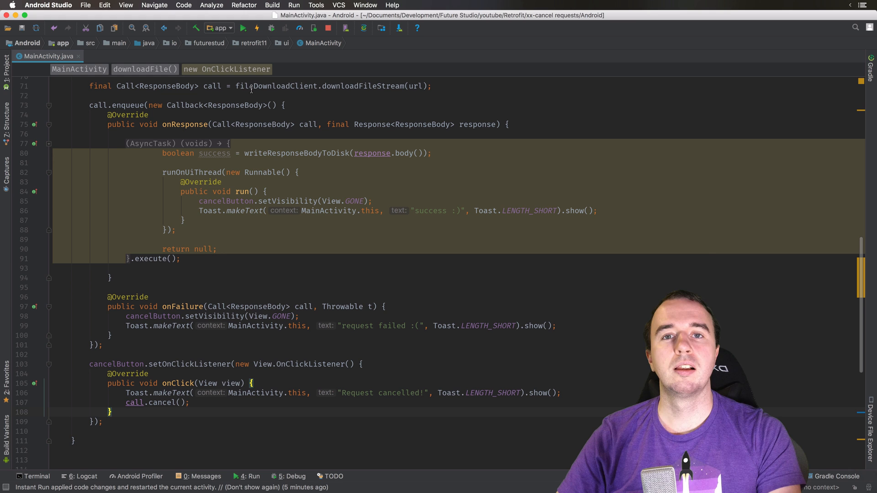
# - Apply the cancel-listener changes to the running app and start a file download in the emulator
pyautogui.click(257, 28)
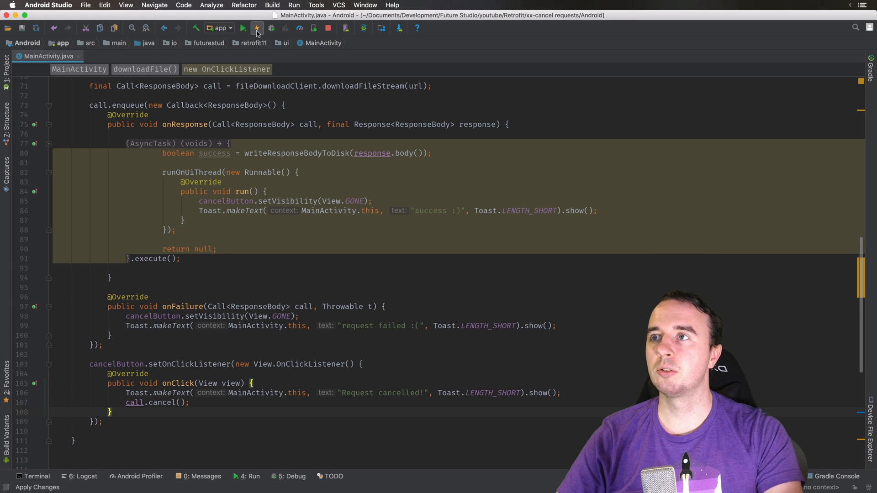
pyautogui.click(256, 28)
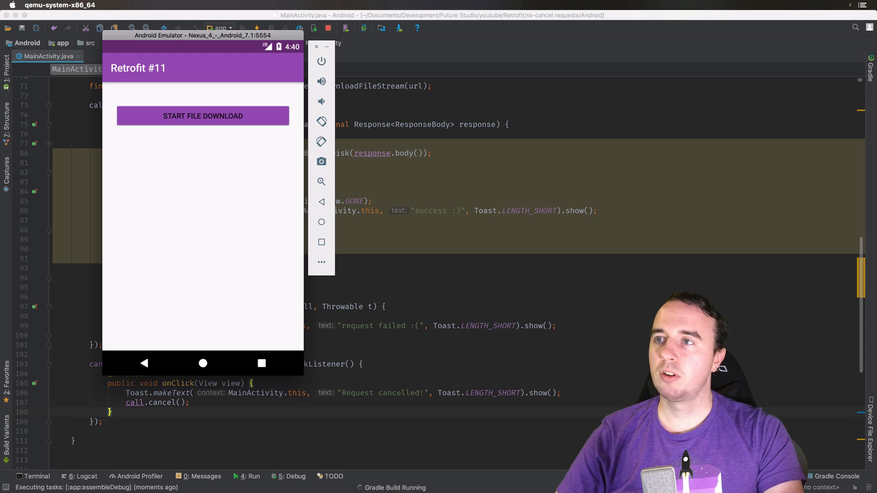
pyautogui.moveTo(433, 275)
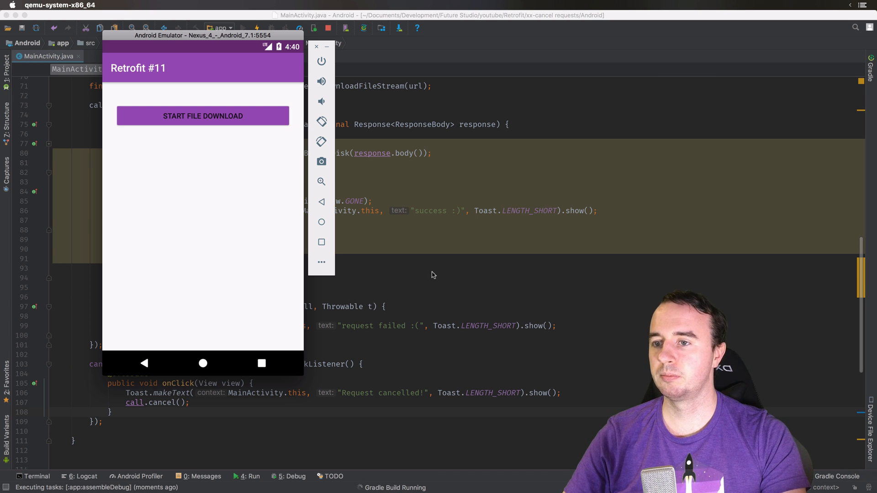
pyautogui.click(242, 28)
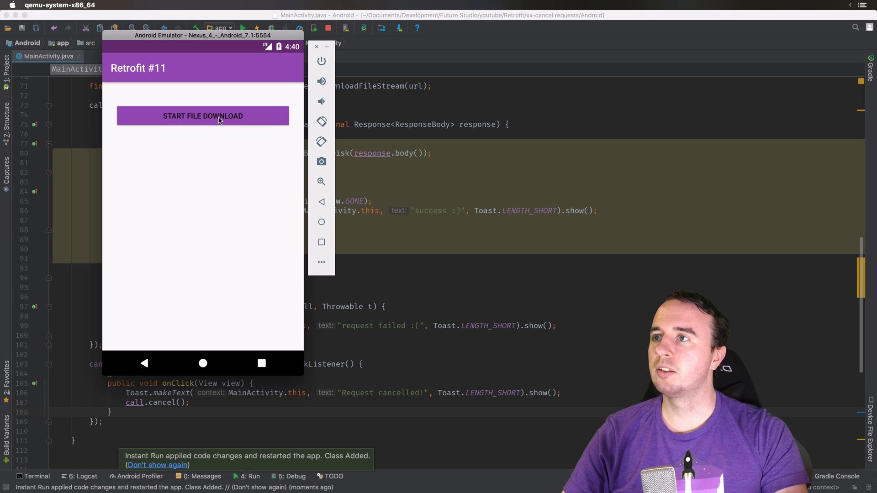
pyautogui.click(203, 115)
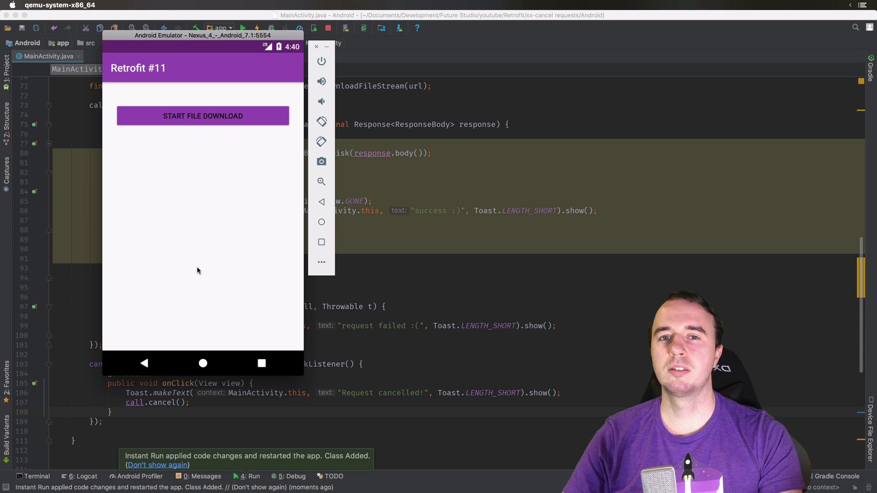
pyautogui.moveTo(333, 266)
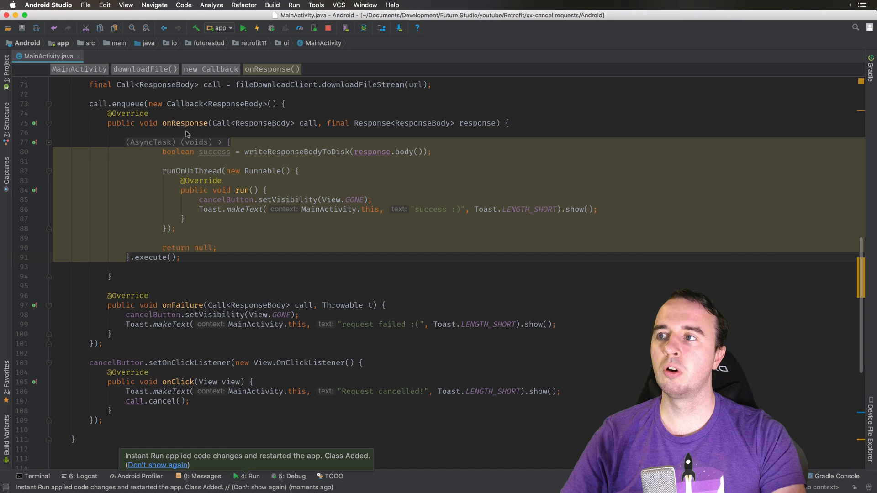
pyautogui.moveTo(182, 310)
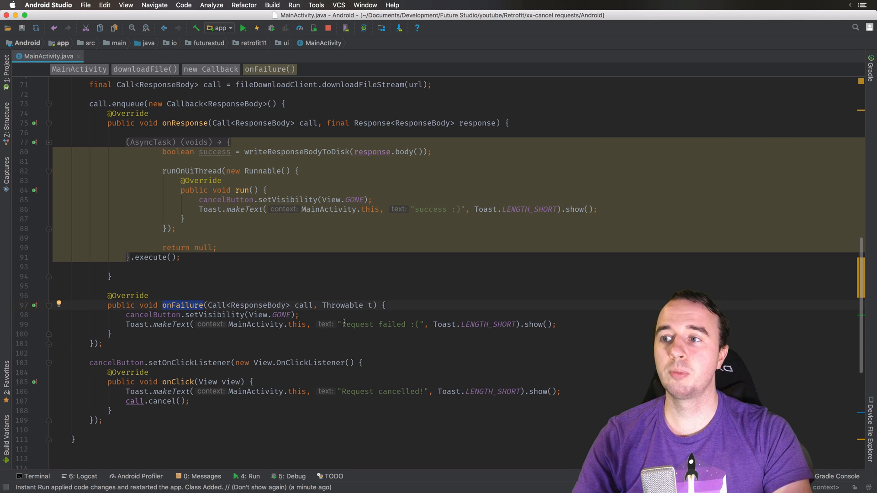
# - Select onFailure to insert a call statement above its failure toast
pyautogui.doubleClick(379, 324)
pyautogui.write('call')
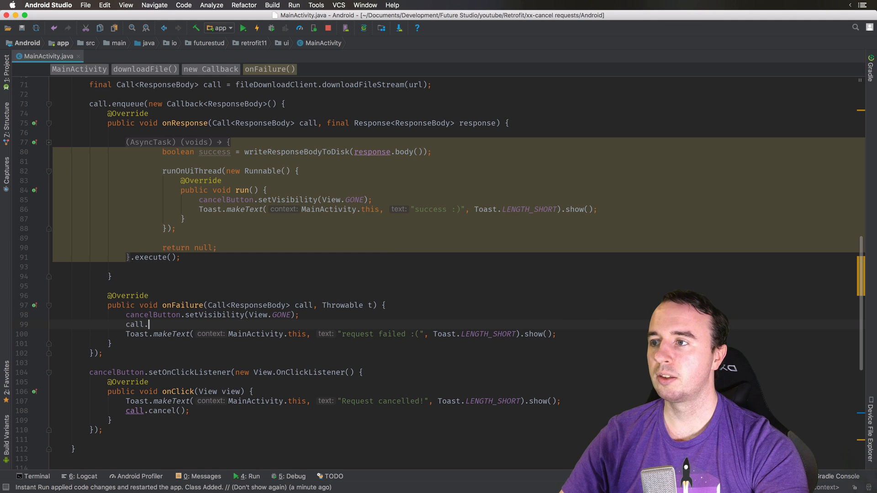
# - Wrap call.isCanceled() in an if via the .if template, with the first toast reading 'cancelled'
pyautogui.write('.')
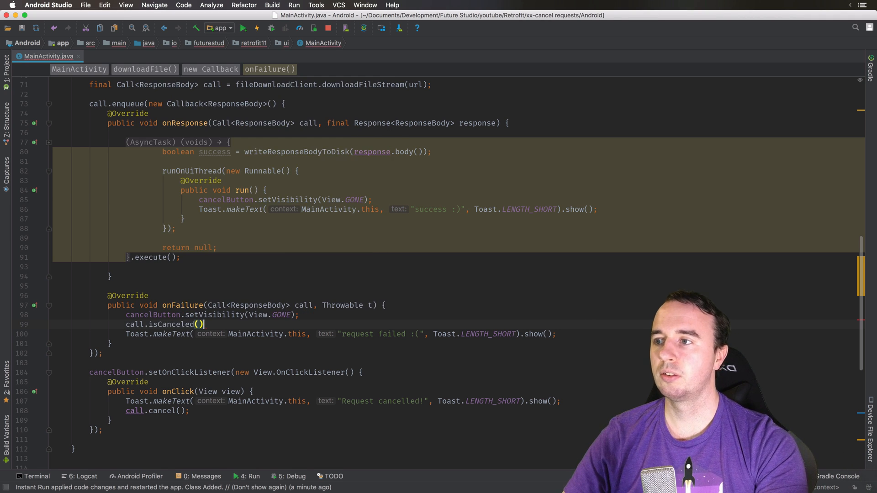
pyautogui.write('.if')
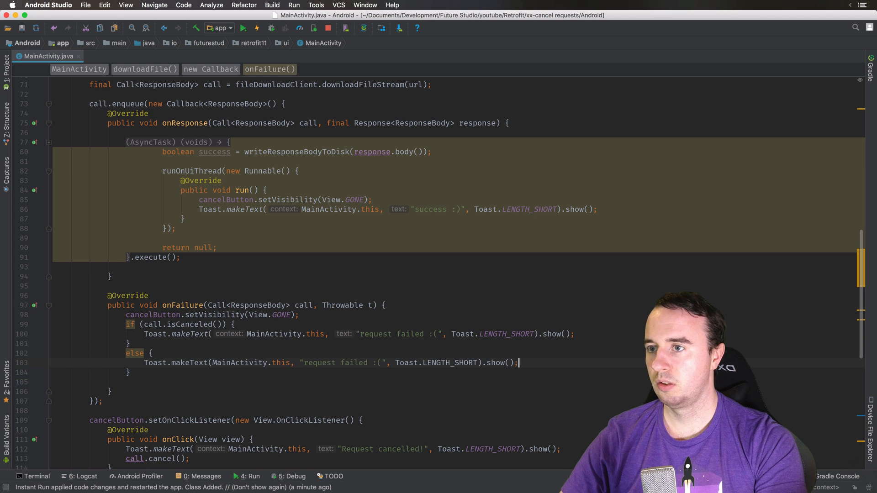
pyautogui.doubleClick(410, 334)
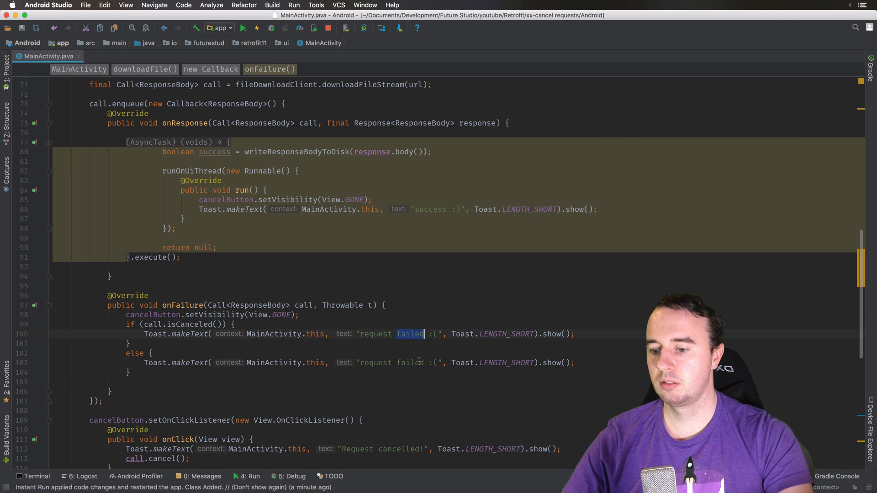
pyautogui.write('cancelled')
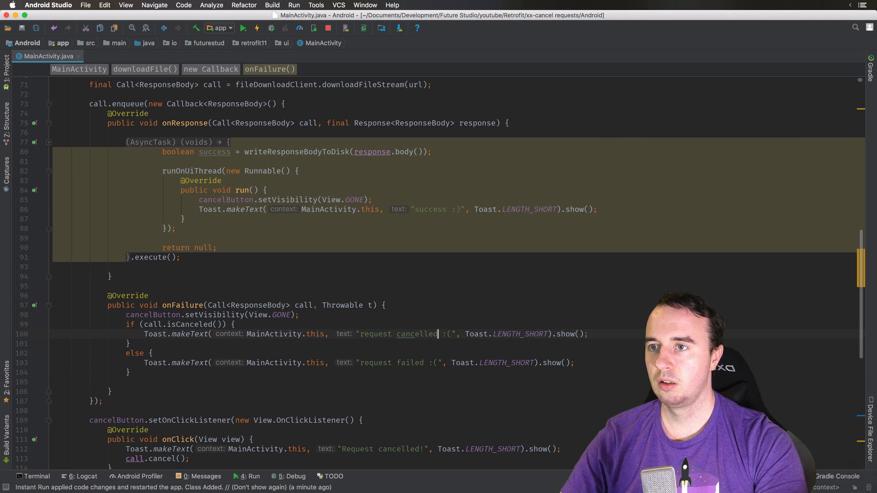
# - Change the cancel button's toast text to "User clicked cancel!"
pyautogui.scroll(-3)
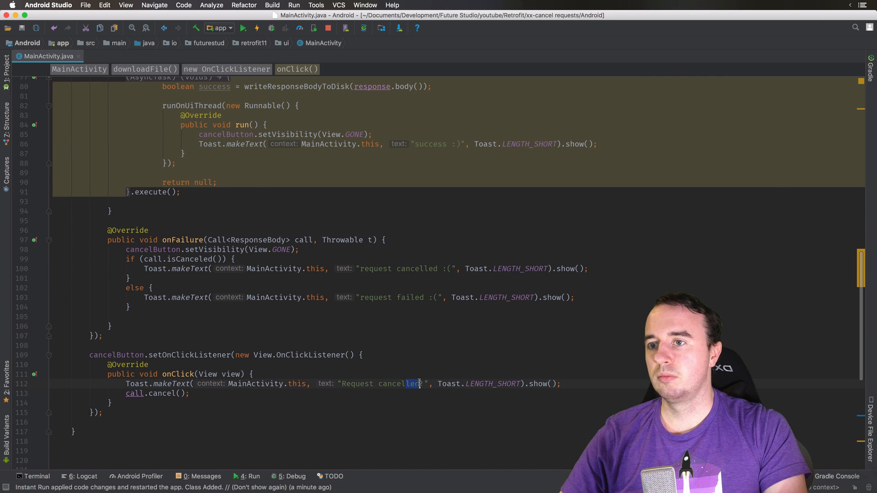
pyautogui.press('backspace')
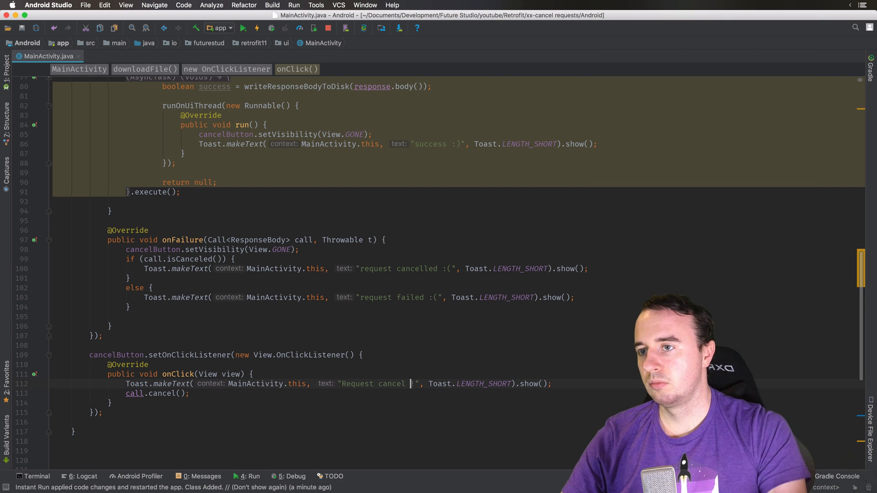
pyautogui.write('Use cancel !')
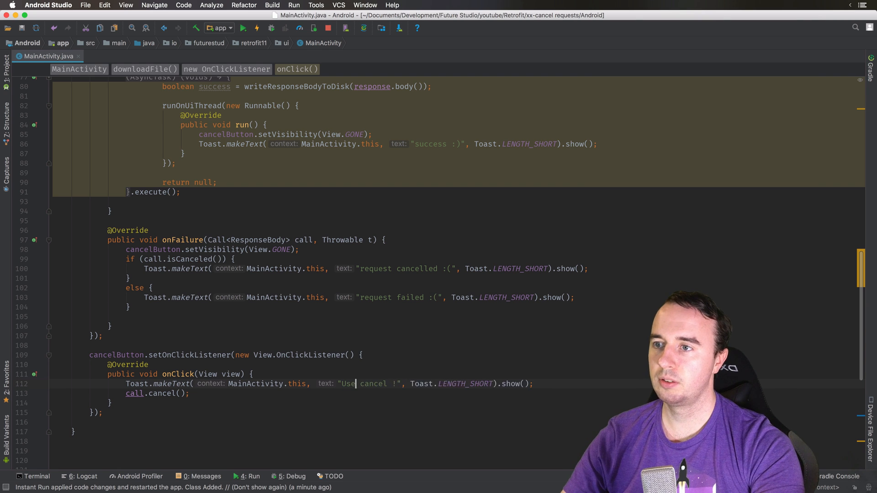
pyautogui.write('r clicked')
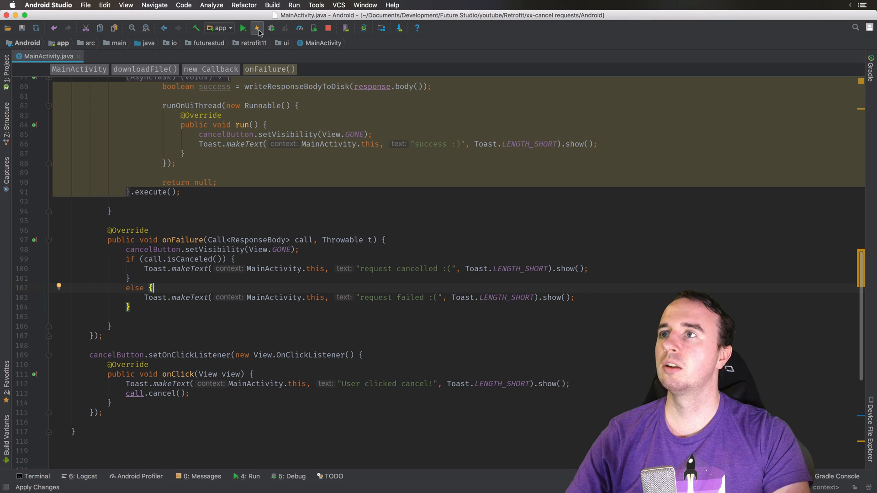
# - Apply changes, complete one download successfully, then start another and cancel it
pyautogui.click(257, 28)
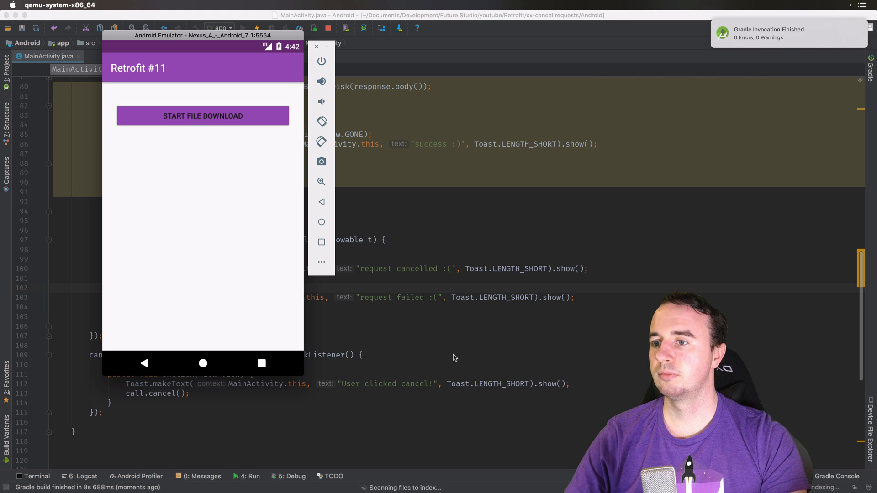
pyautogui.click(243, 28)
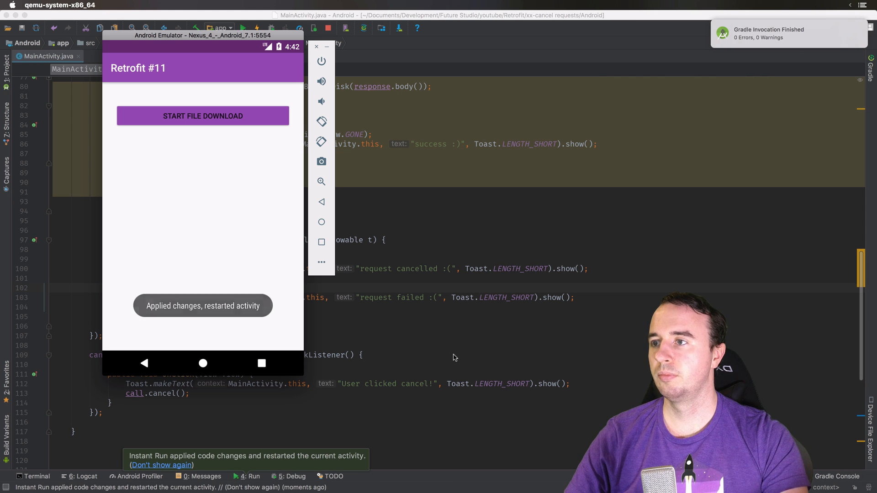
pyautogui.click(202, 116)
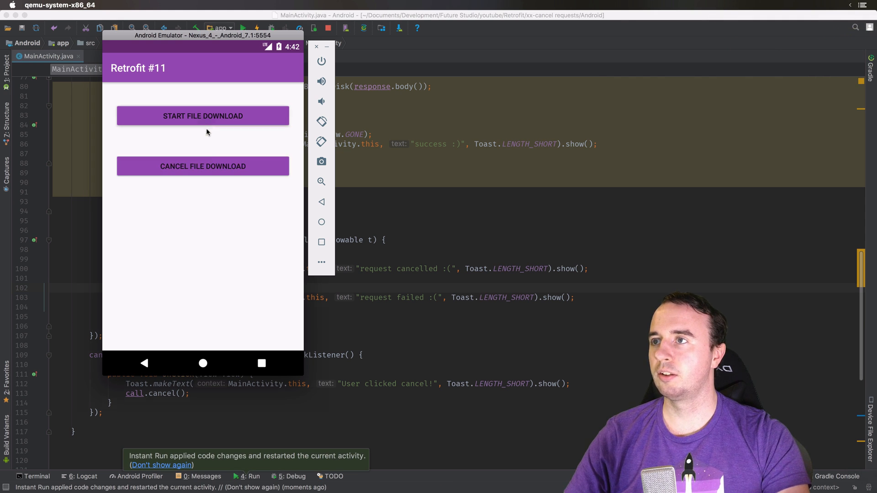
pyautogui.click(202, 116)
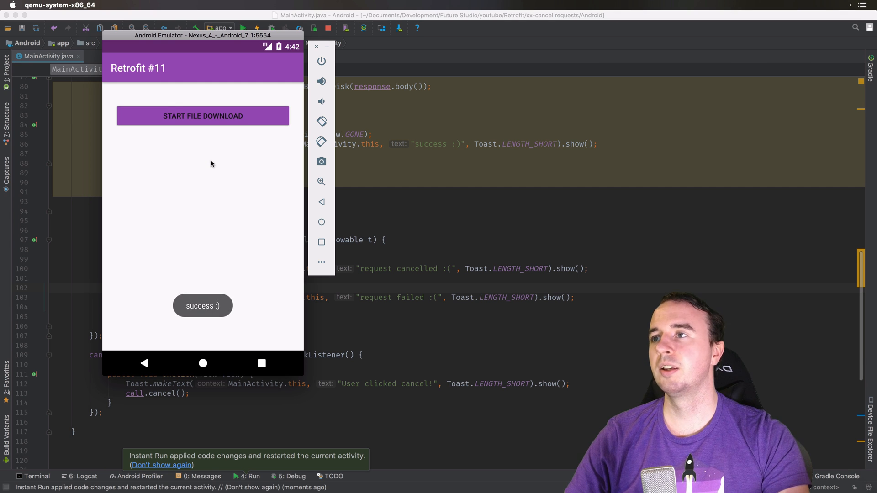
pyautogui.click(202, 116)
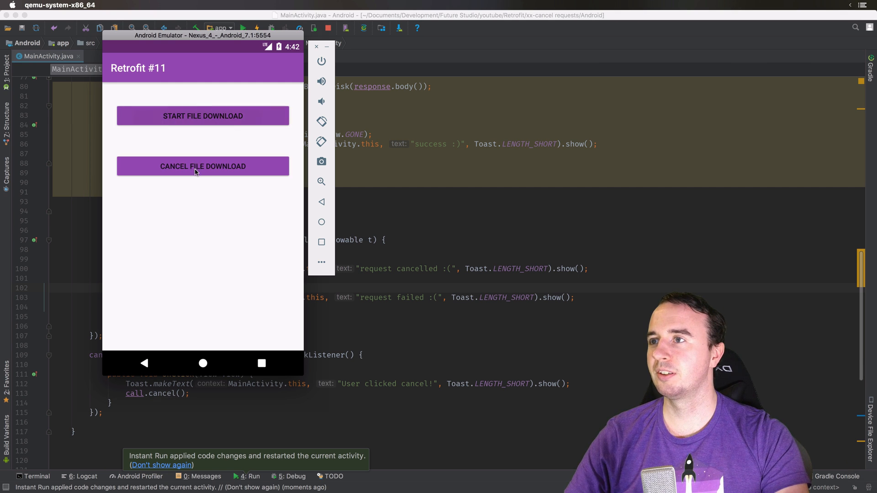
pyautogui.click(202, 167)
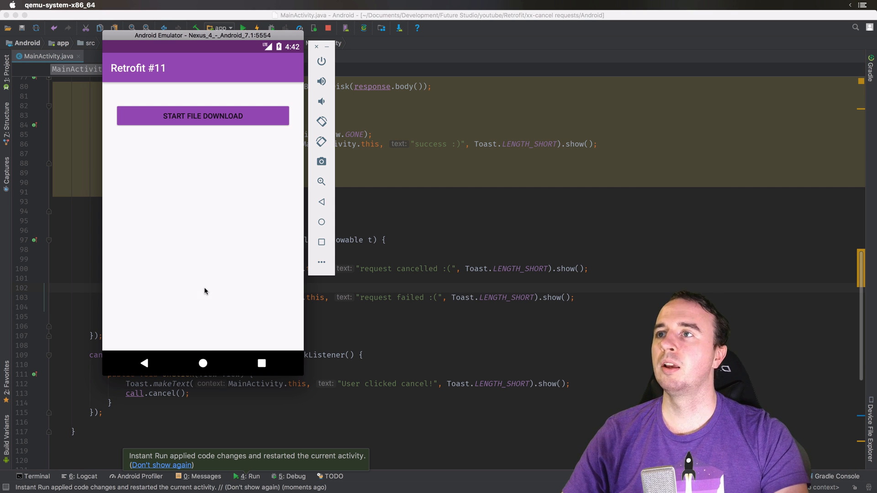
# - In Extended controls, set the emulator's cellular network type to GSM
pyautogui.click(321, 263)
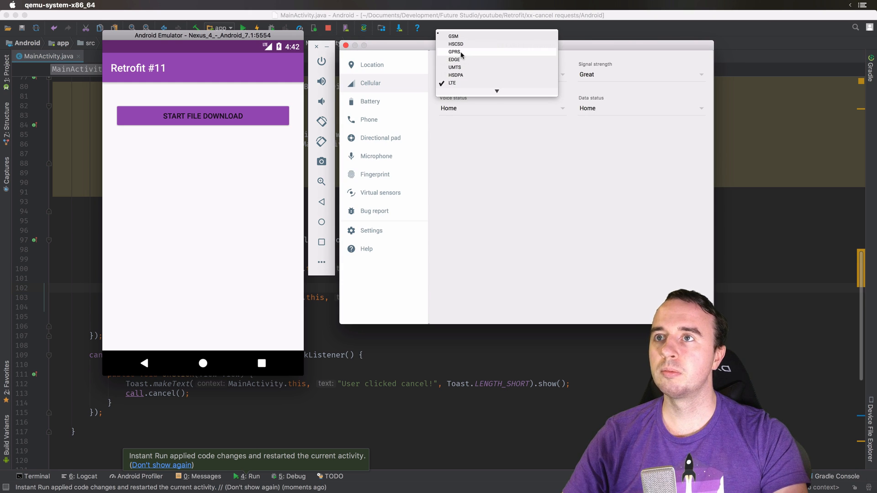
pyautogui.moveTo(473, 36)
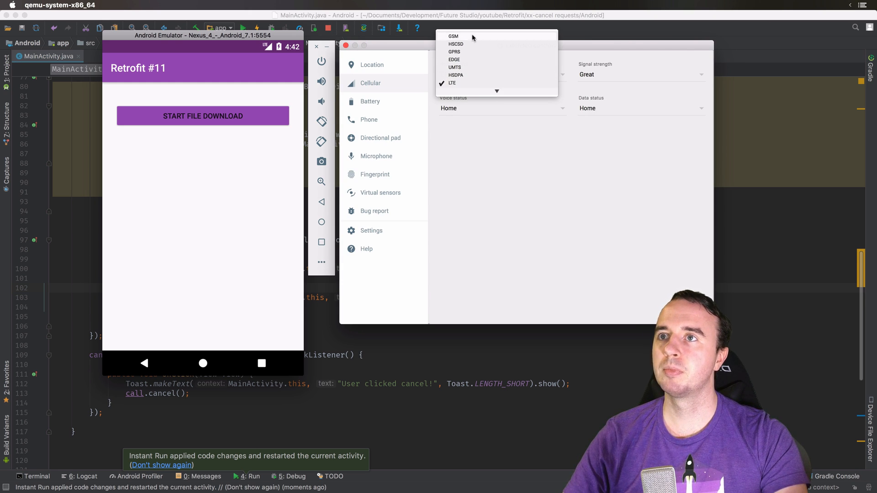
pyautogui.click(453, 36)
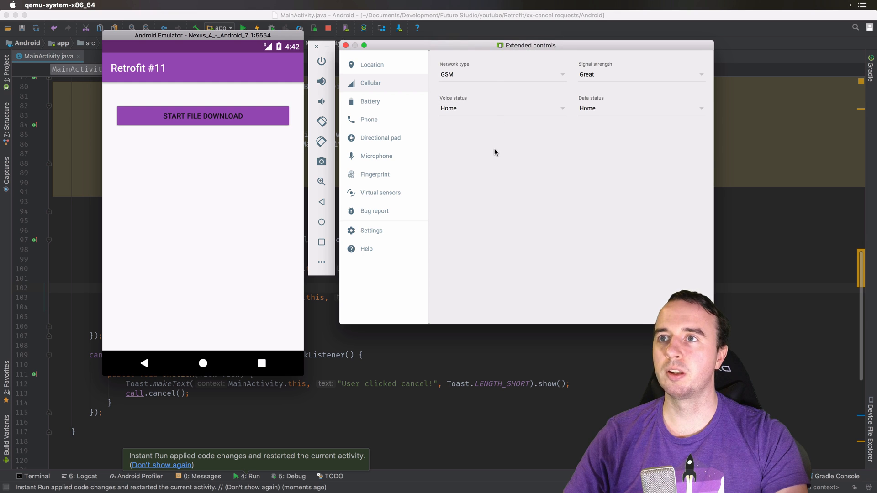
pyautogui.moveTo(470, 132)
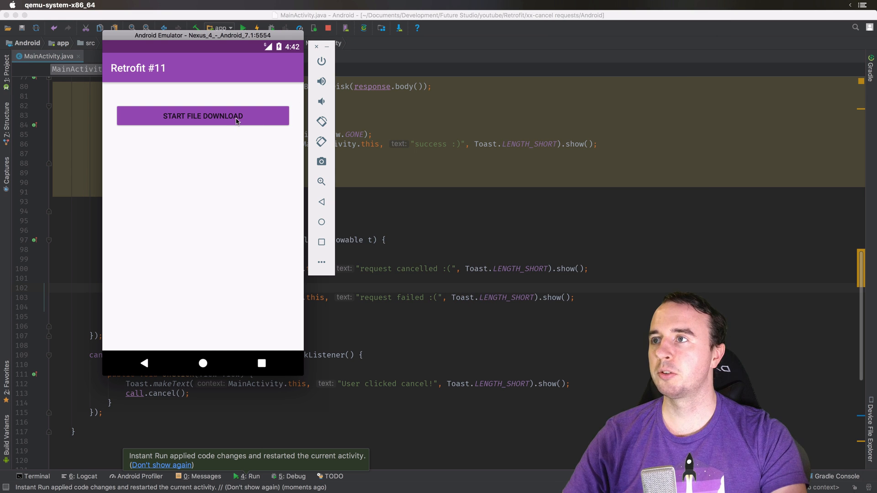
pyautogui.moveTo(239, 139)
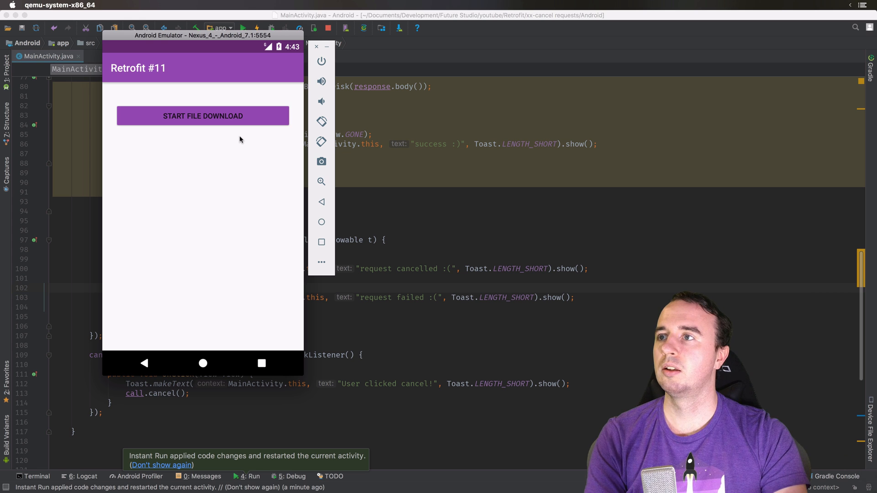
# - Start a file download over GSM and cancel it, ending with "request failed :("
pyautogui.click(202, 115)
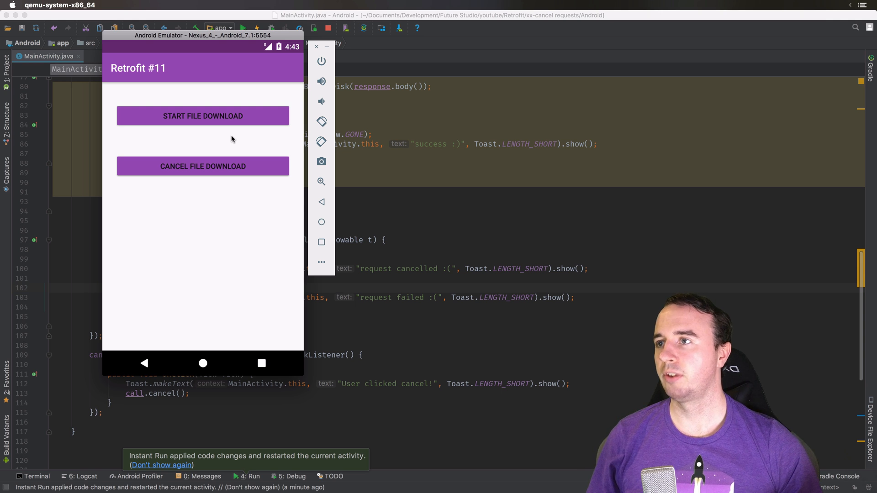
pyautogui.click(202, 166)
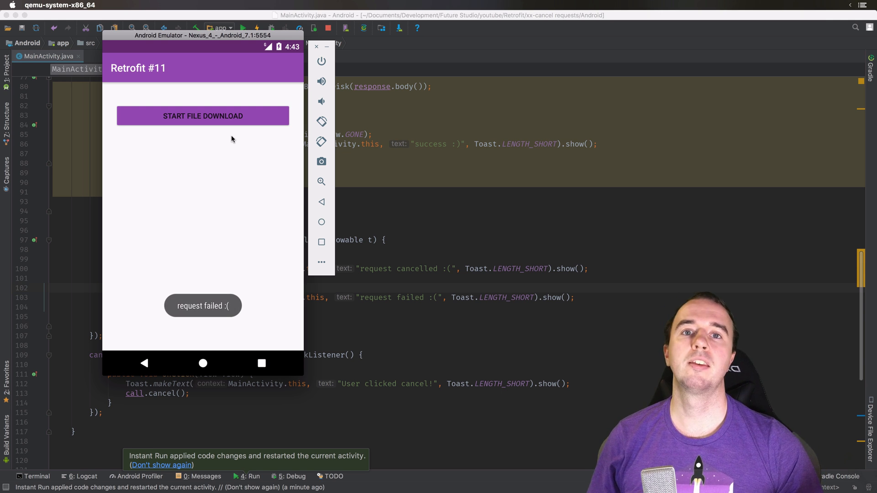